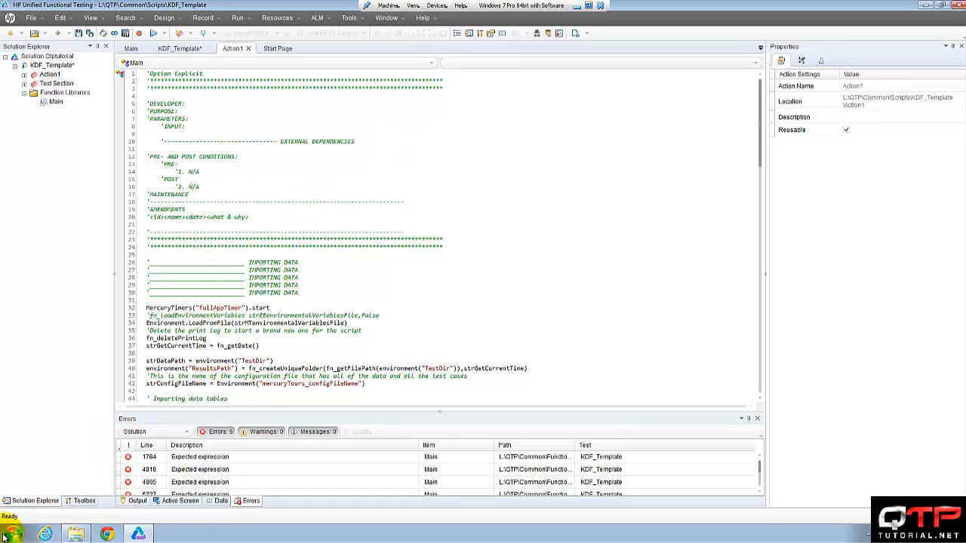
Open a Windows Explorer window on the QTP folder from the taskbar
click(9, 533)
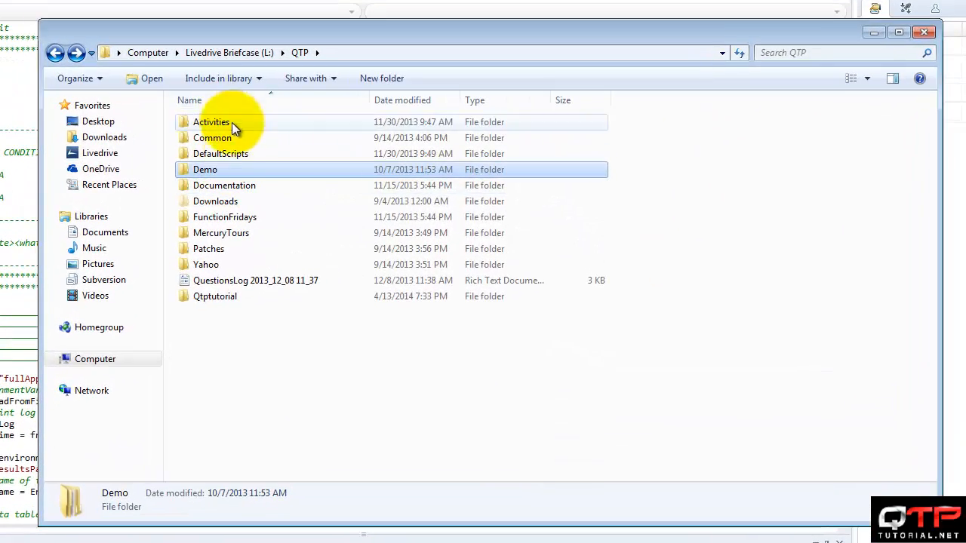
mouse_move(220, 158)
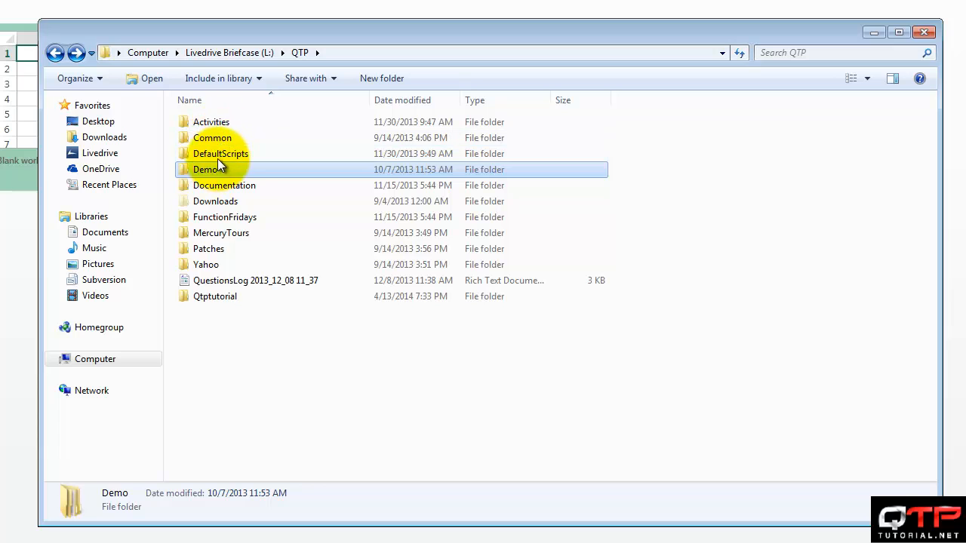
mouse_move(223, 202)
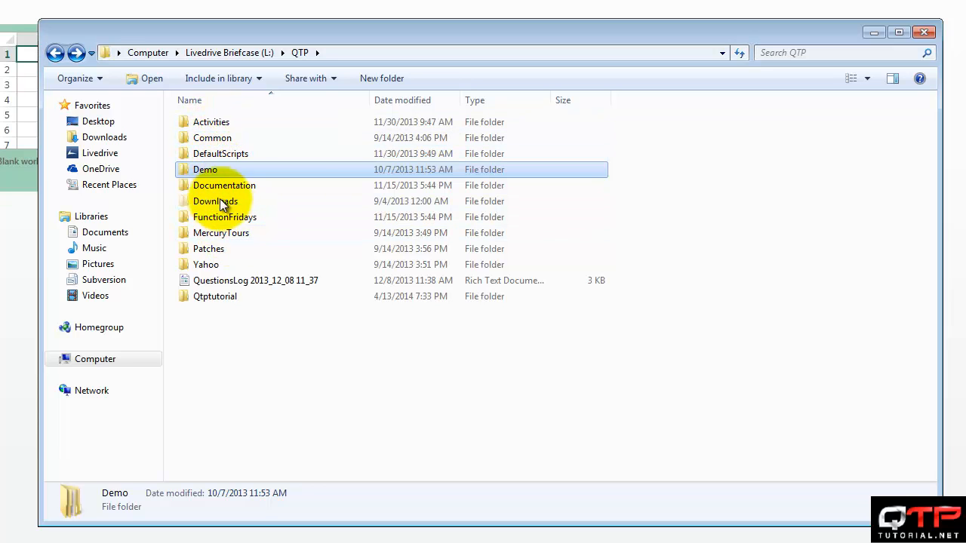
Select all six subfolders in MercuryTours\_Common, then return to the QTP folder
double_click(221, 233)
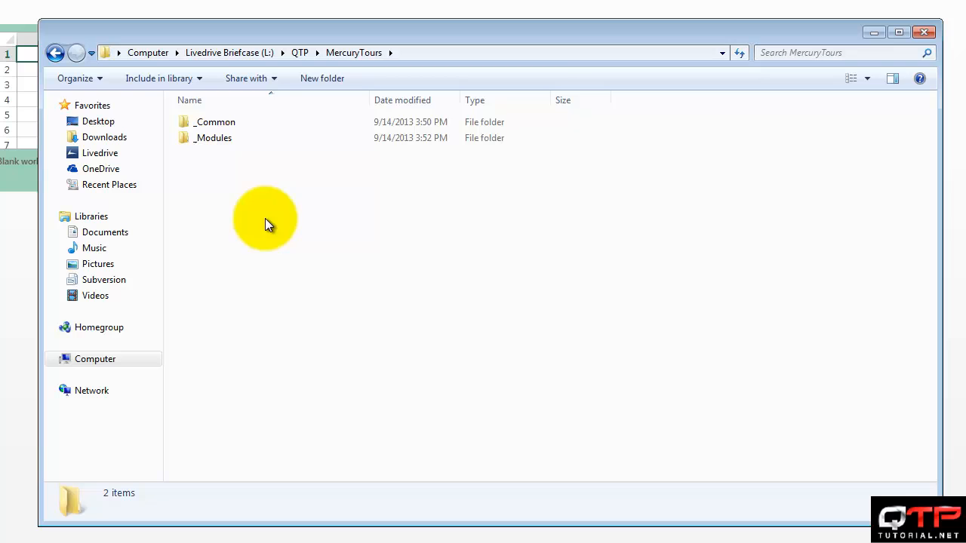
mouse_move(219, 123)
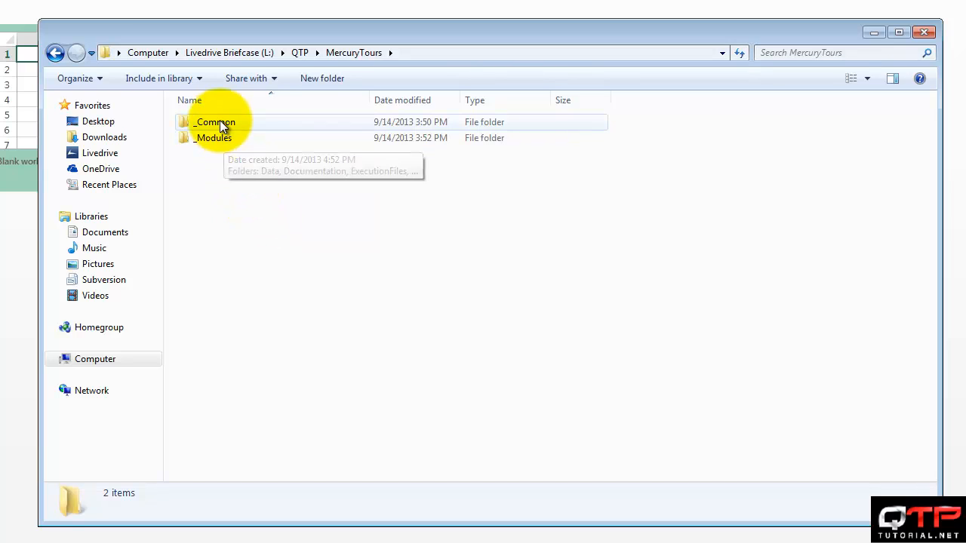
double_click(215, 122)
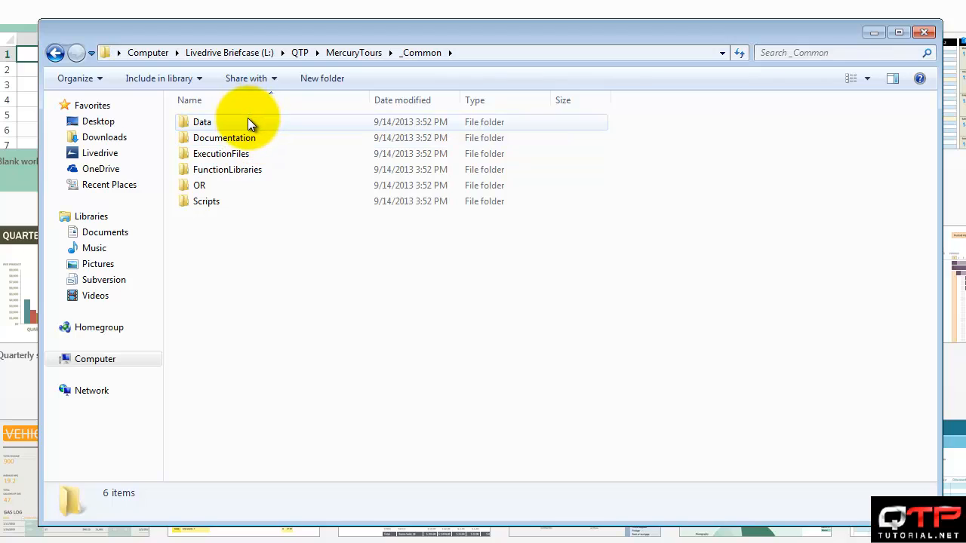
key(ctrl+a)
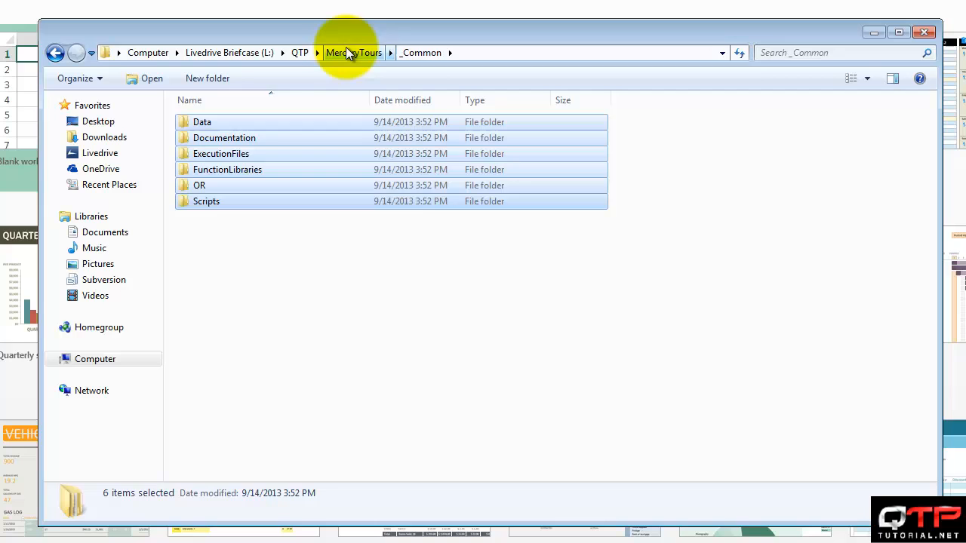
click(353, 52)
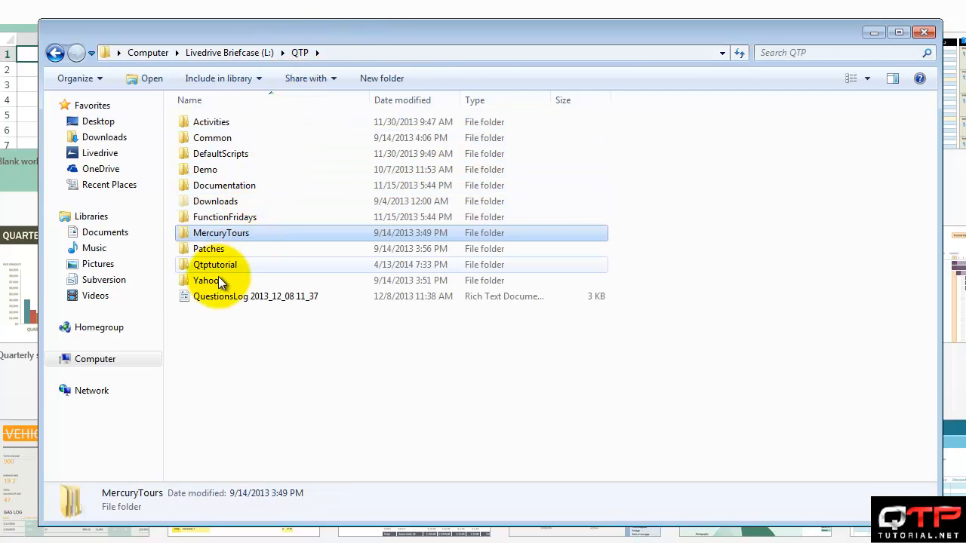
Paste the _Common folders into Qtptutorial and permanently delete its three old Scripts items
right_click(219, 173)
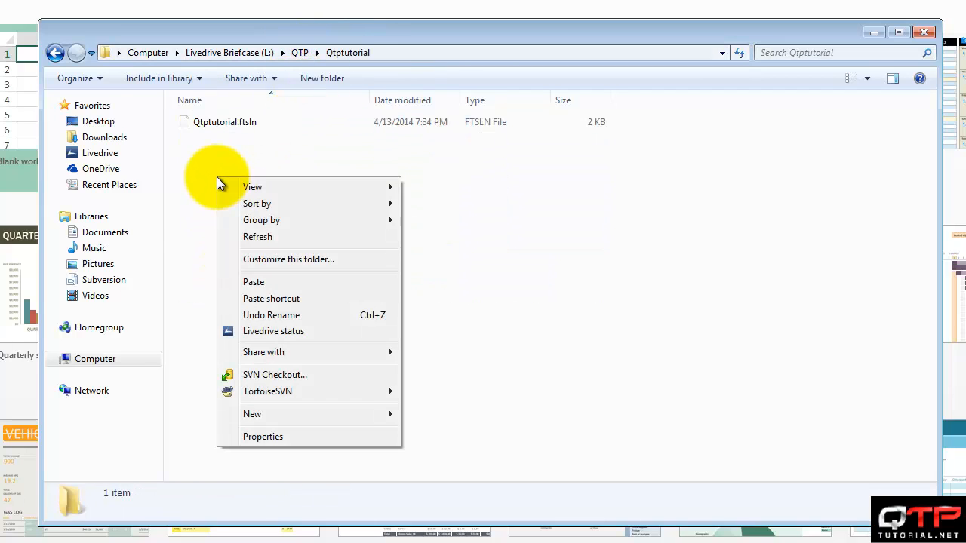
click(369, 218)
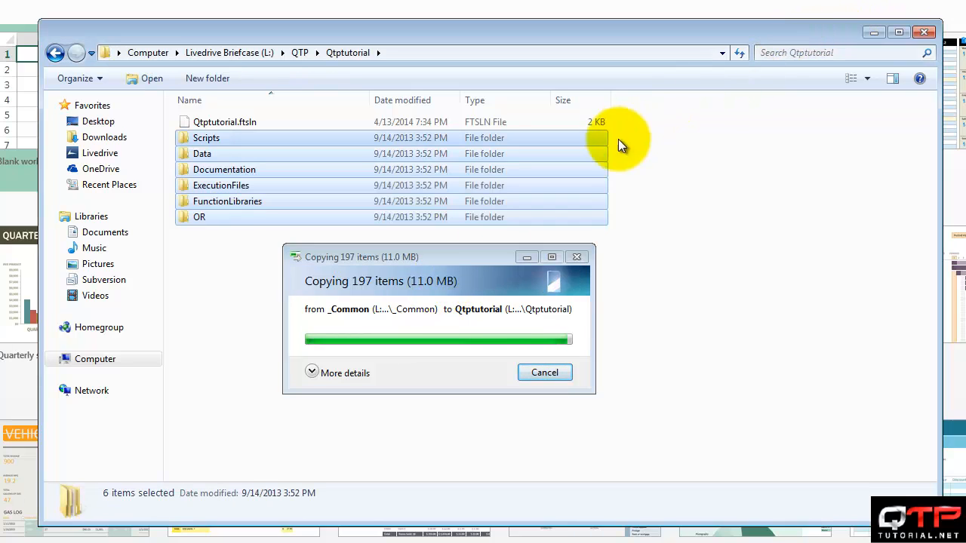
double_click(206, 137)
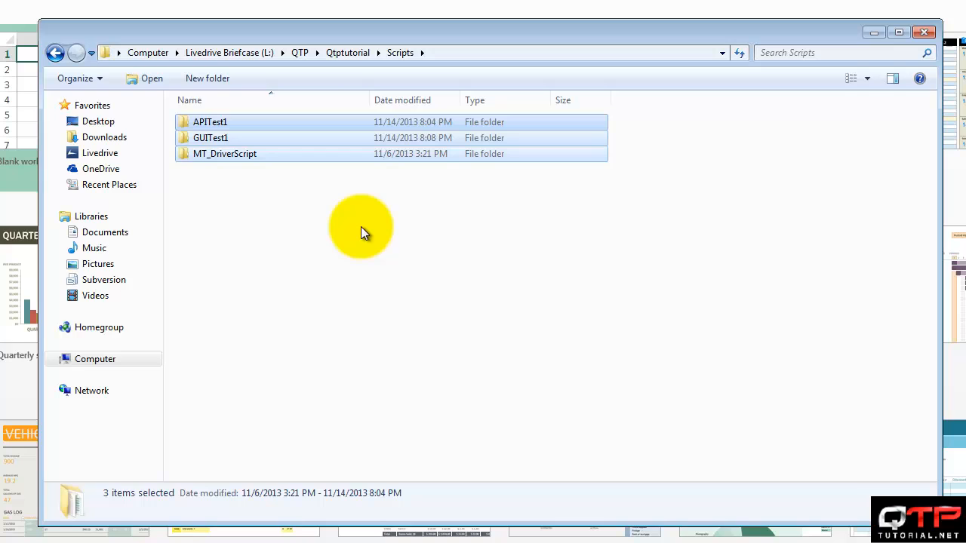
key(Delete)
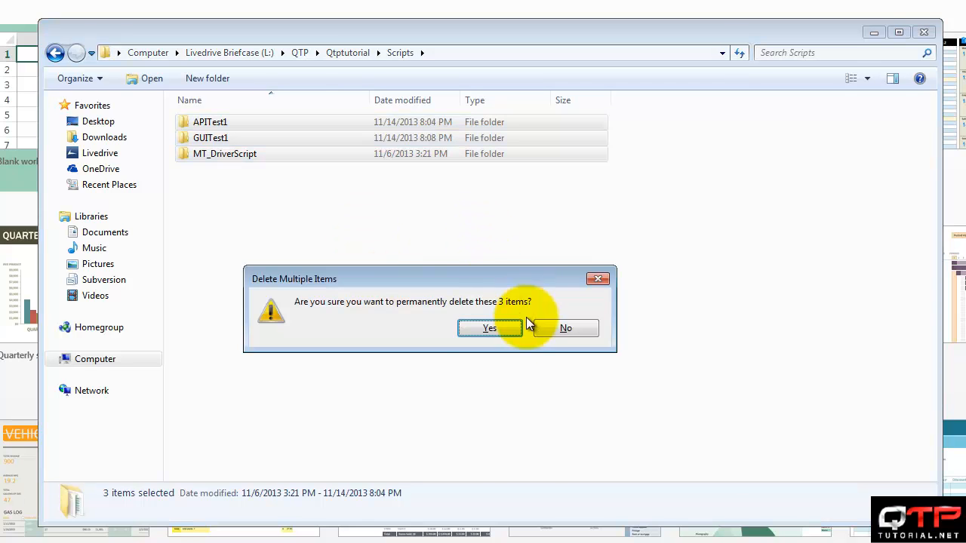
click(489, 327)
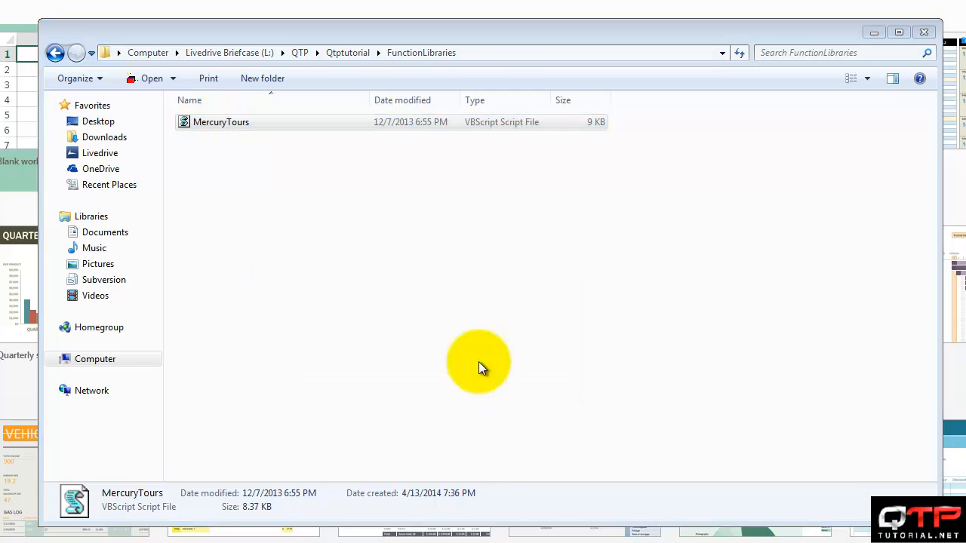
Inspect Qtptutorial's ExecutionFiles and Data folders, then return to the Qtptutorial listing
click(348, 52)
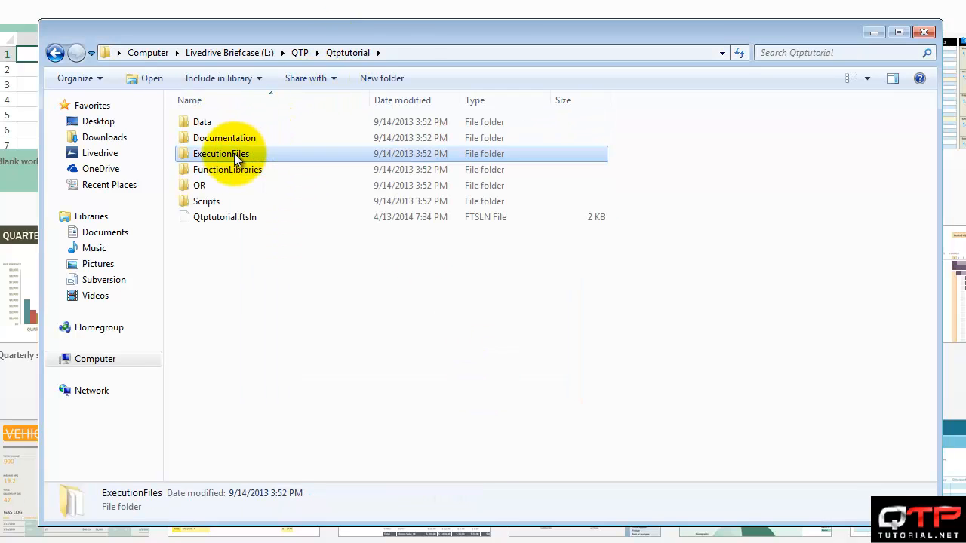
double_click(220, 153)
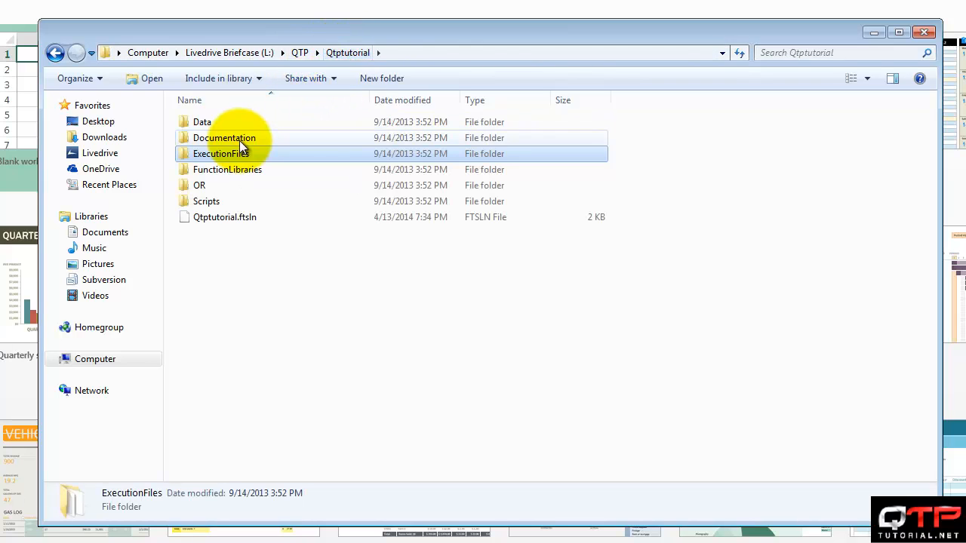
click(224, 138)
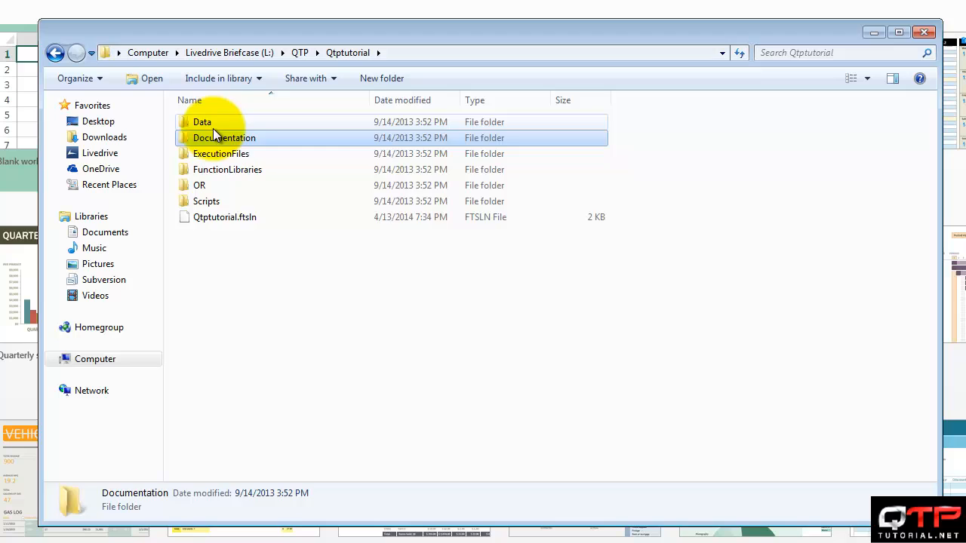
double_click(202, 121)
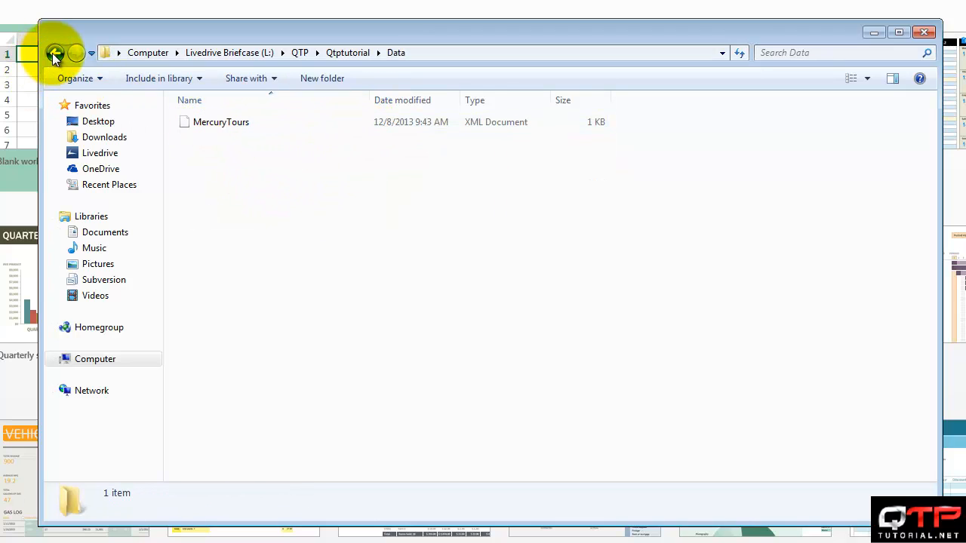
click(55, 52)
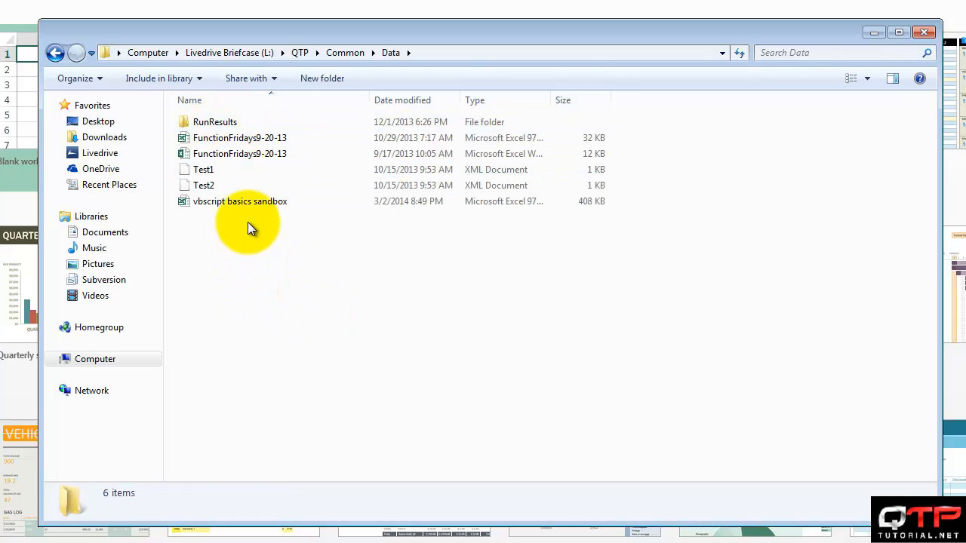
click(203, 169)
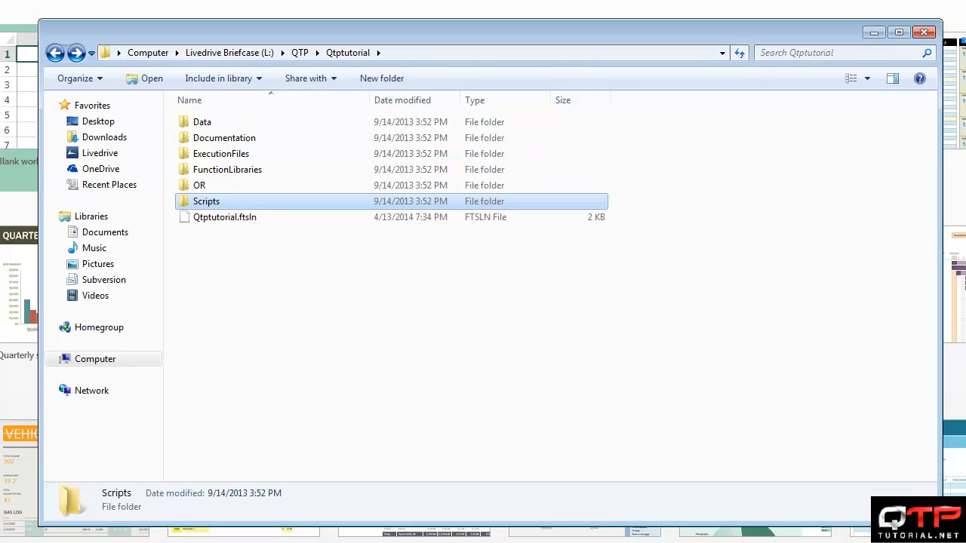
Create a new folder in Qtptutorial named TestControls, dismissing the accidental shortcut wizard
click(188, 268)
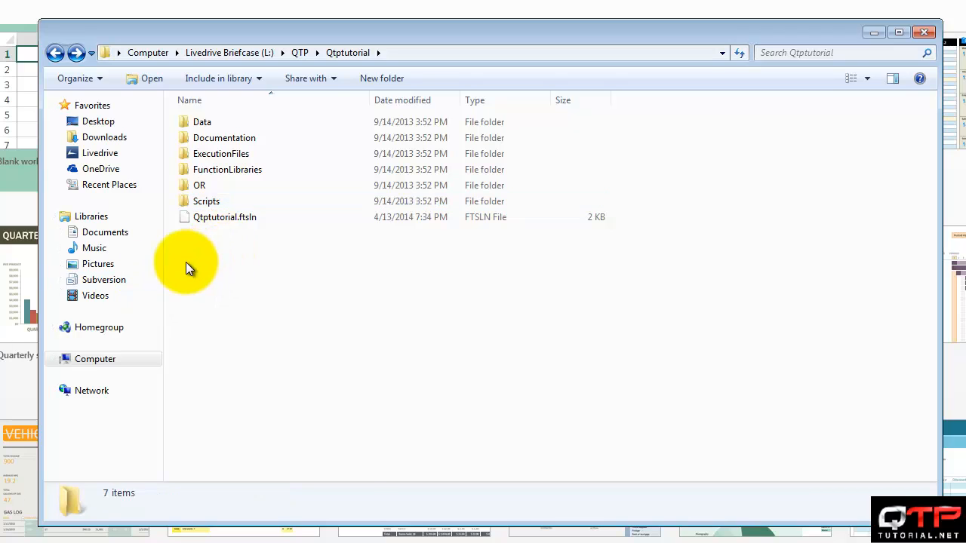
right_click(188, 268)
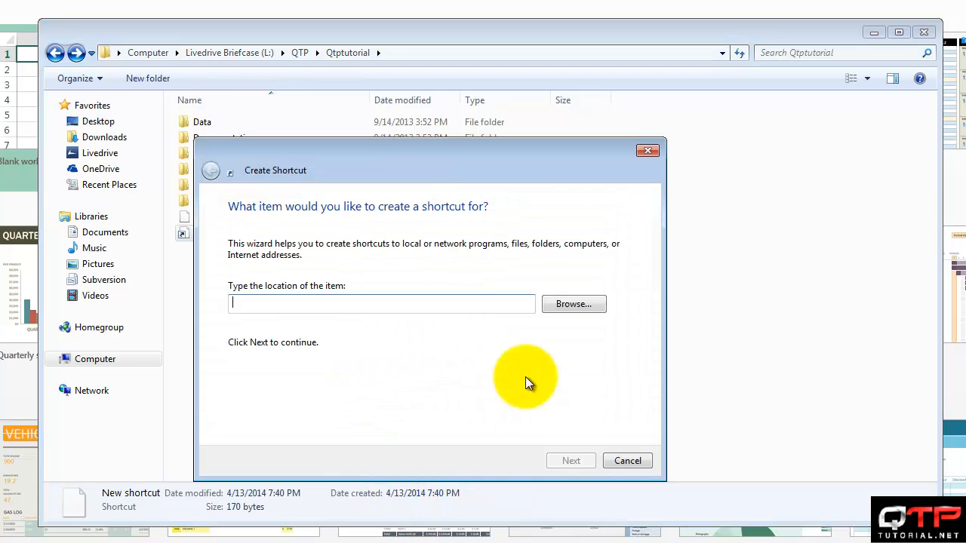
click(627, 460)
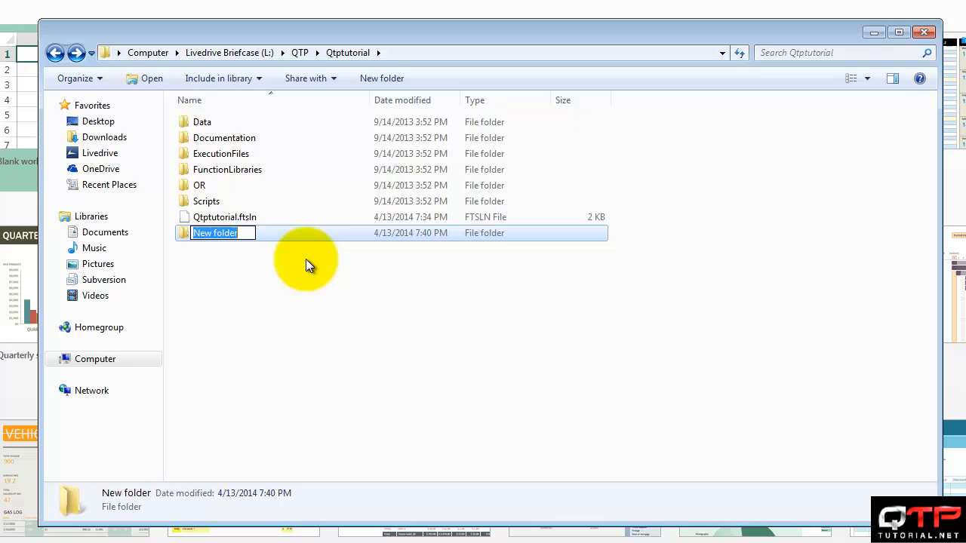
text(Test)
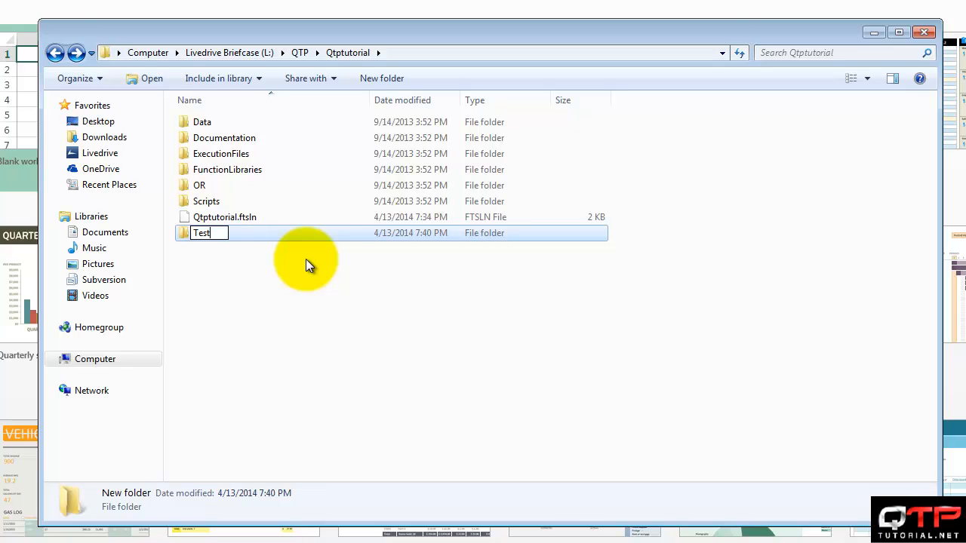
text(Control)
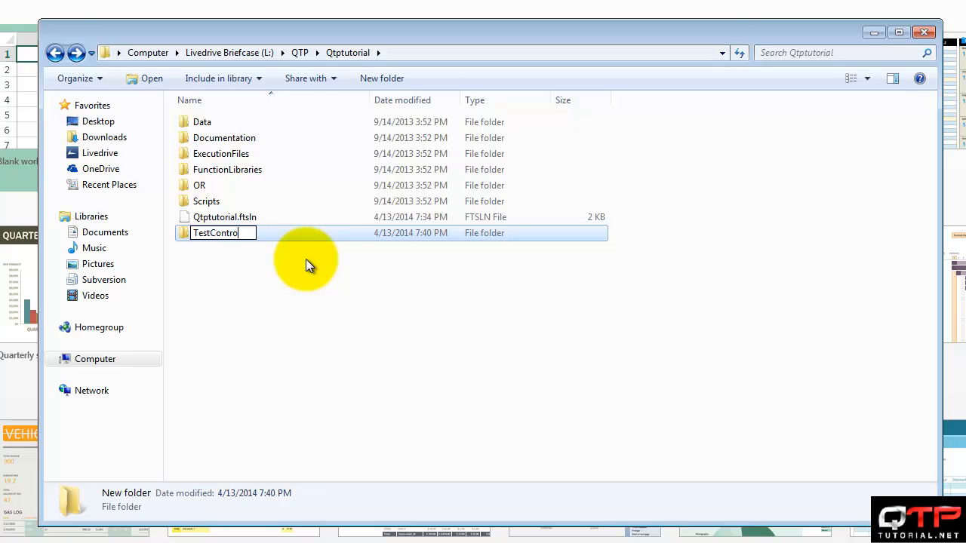
text(ls)
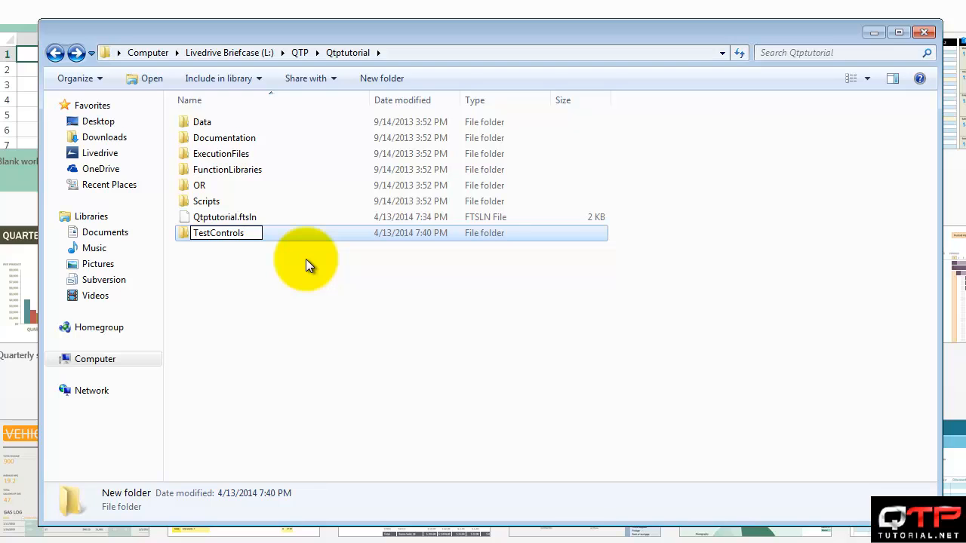
Select the MT file in ExecutionFiles, then go back up to Qtptutorial
double_click(219, 233)
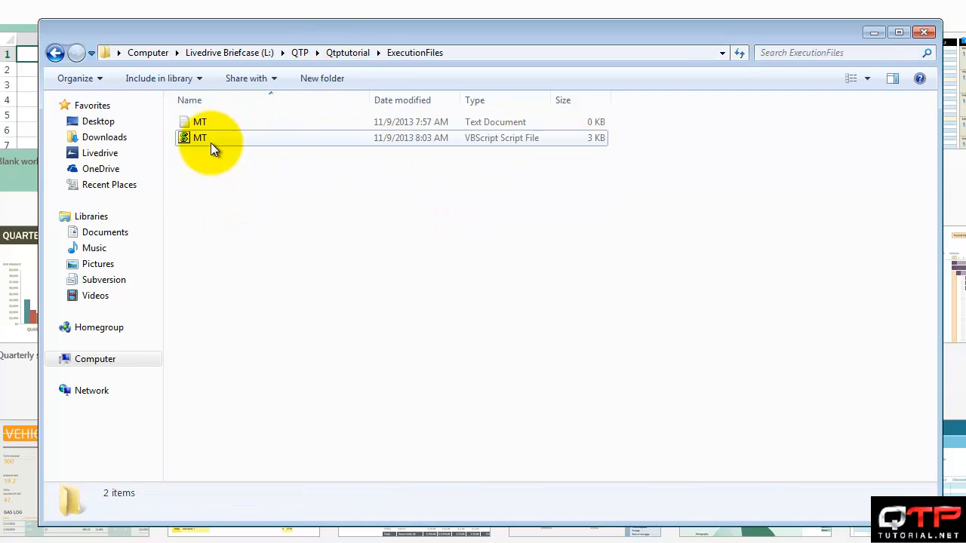
click(200, 137)
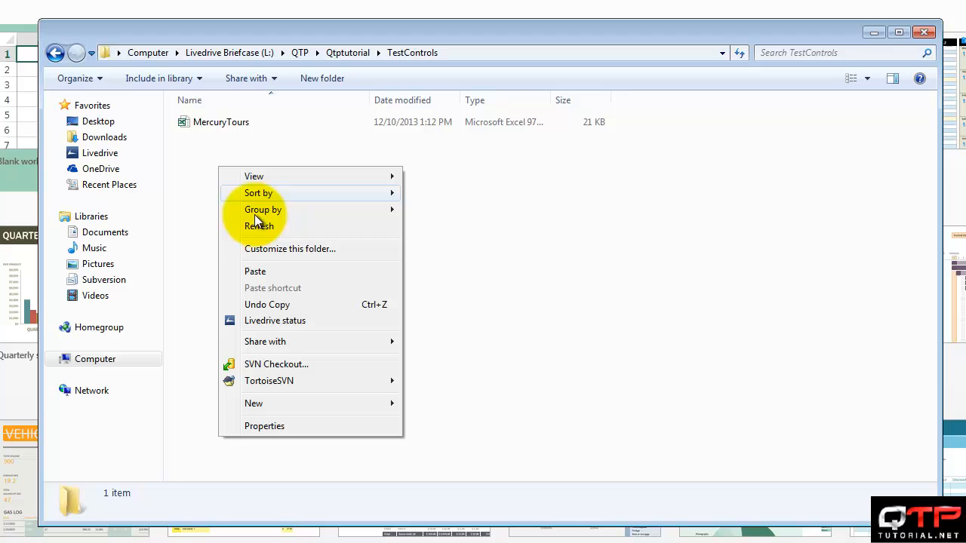
click(348, 52)
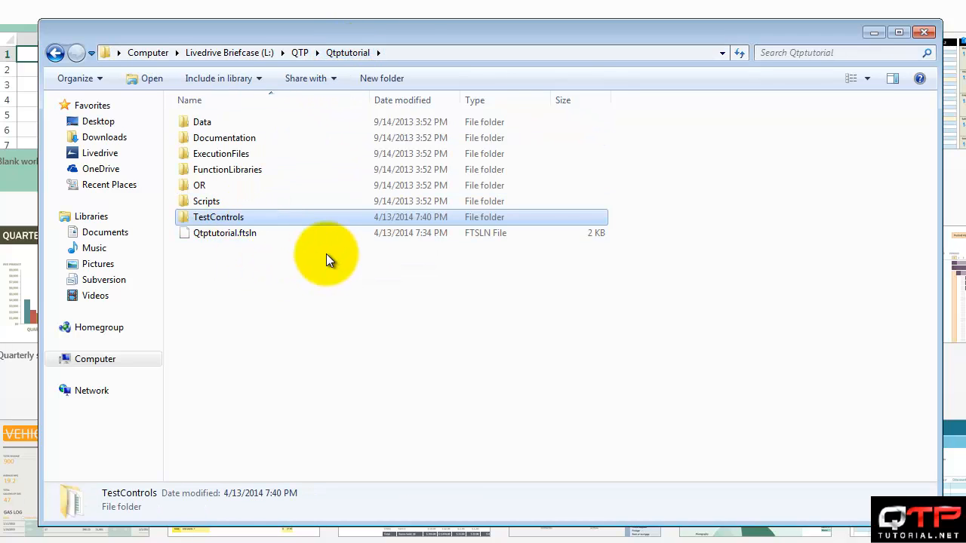
mouse_move(185, 159)
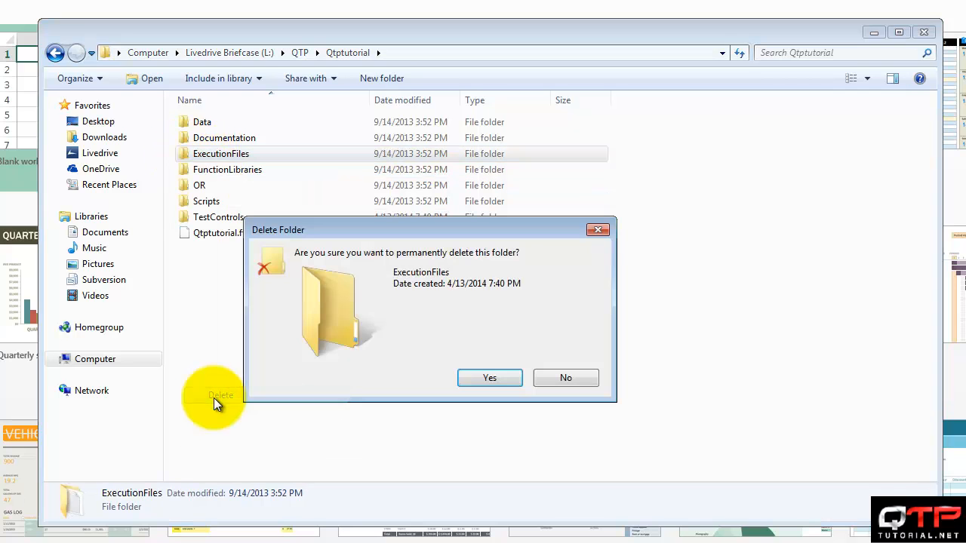
Delete ExecutionFiles and FunctionLibraries after checking Data, then enter the empty Scripts folder
click(489, 377)
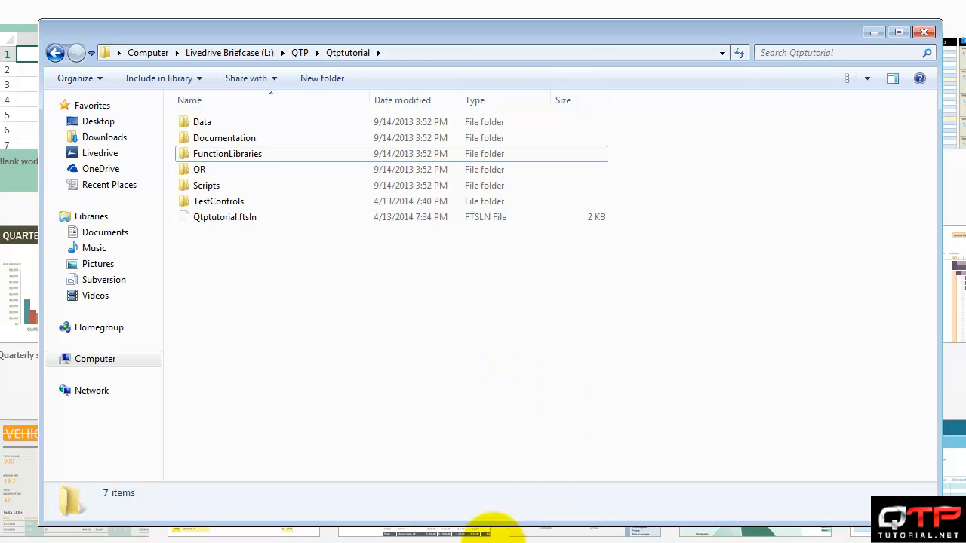
double_click(202, 121)
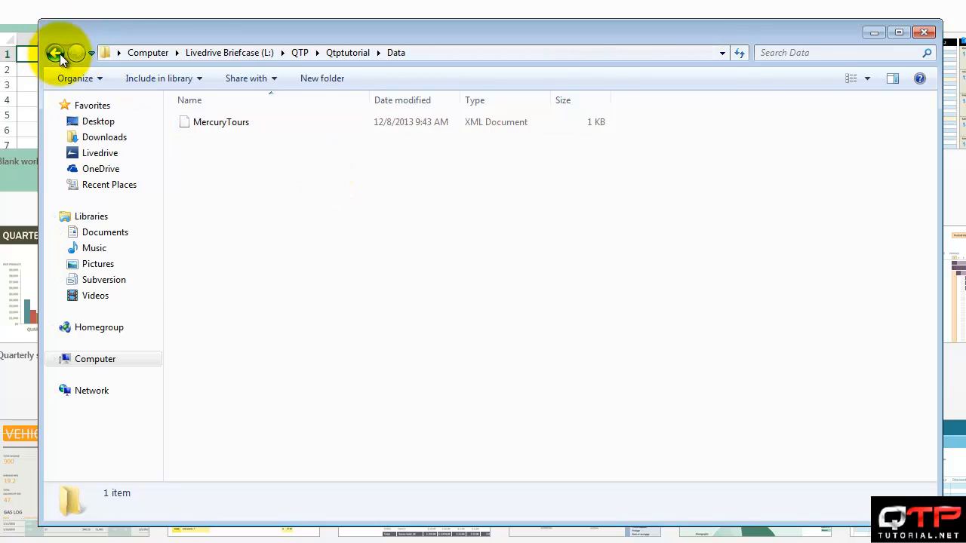
click(56, 53)
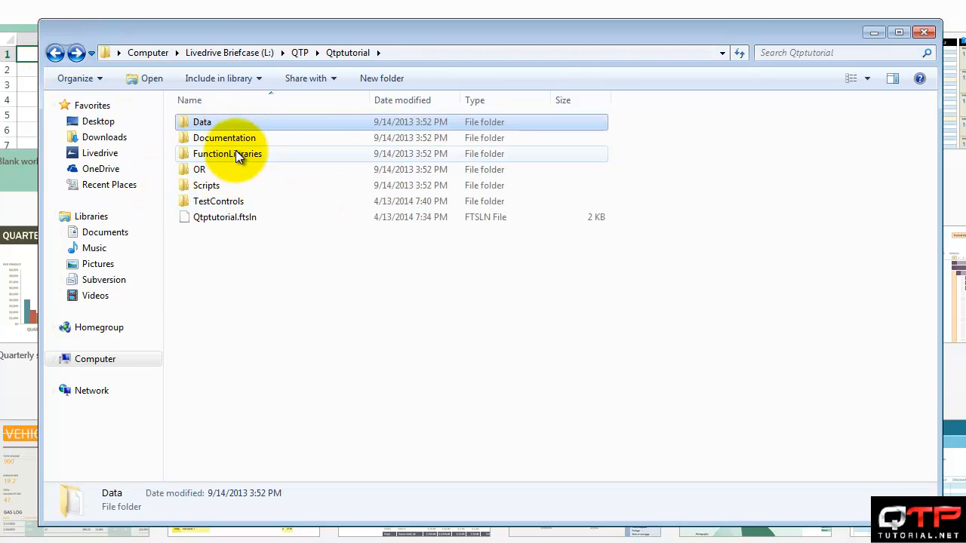
double_click(227, 153)
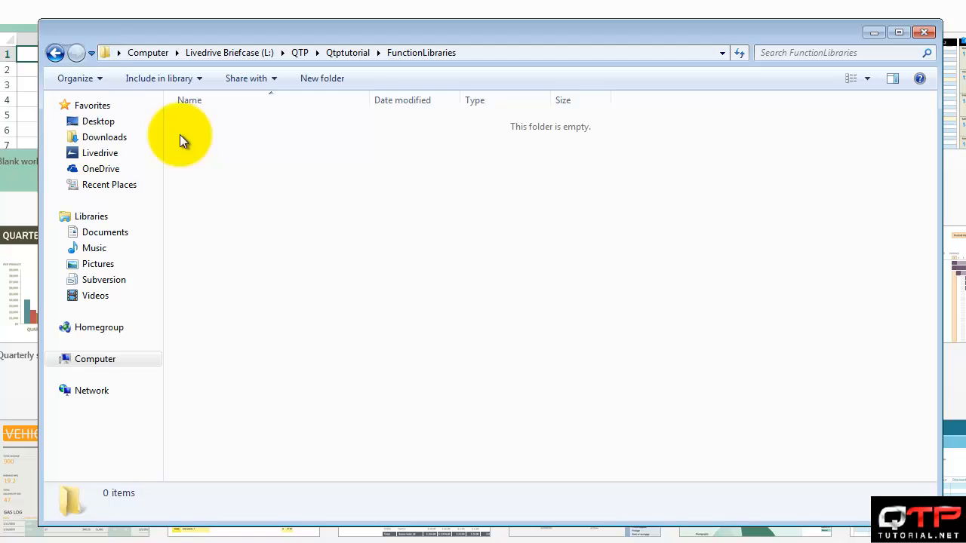
click(55, 52)
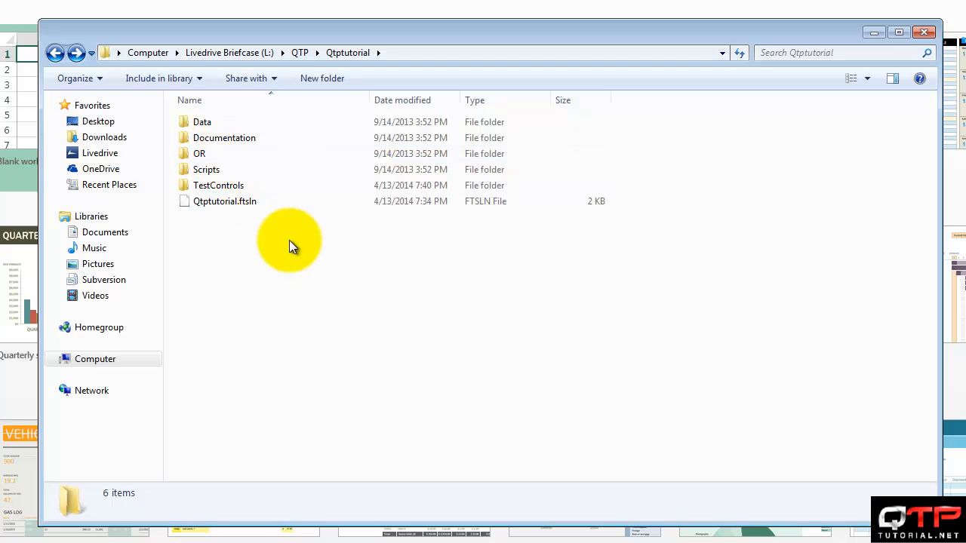
double_click(206, 169)
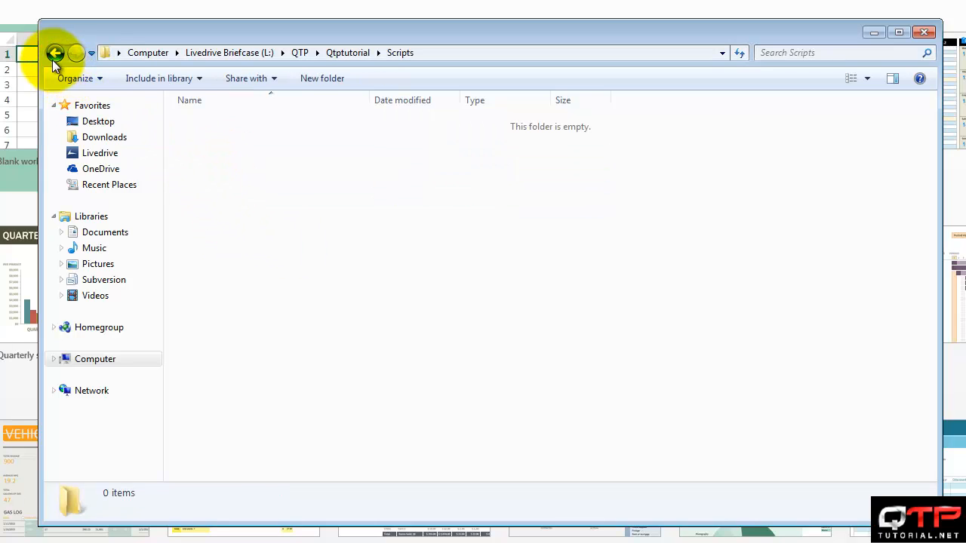
Rename the Scripts folder to Tests and enter the TestControls folder
right_click(207, 169)
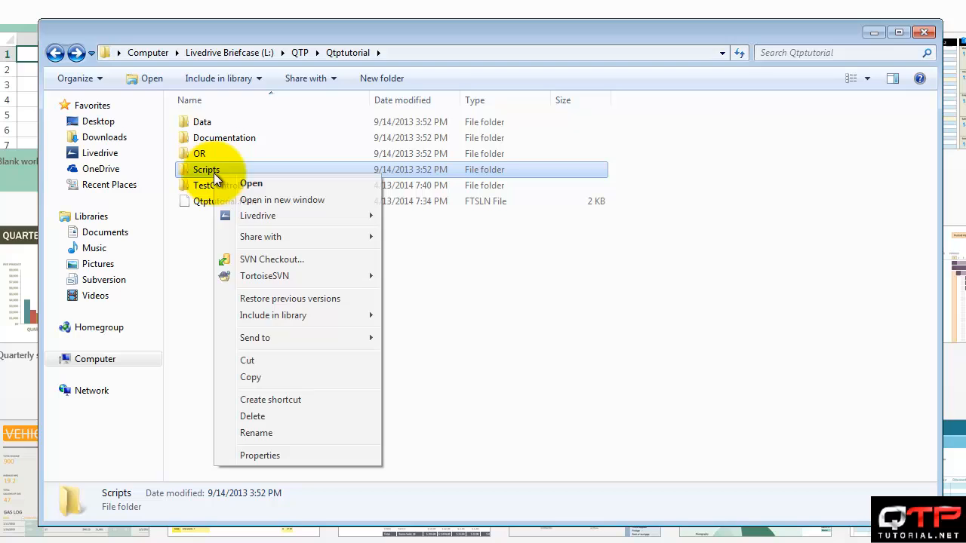
click(256, 433)
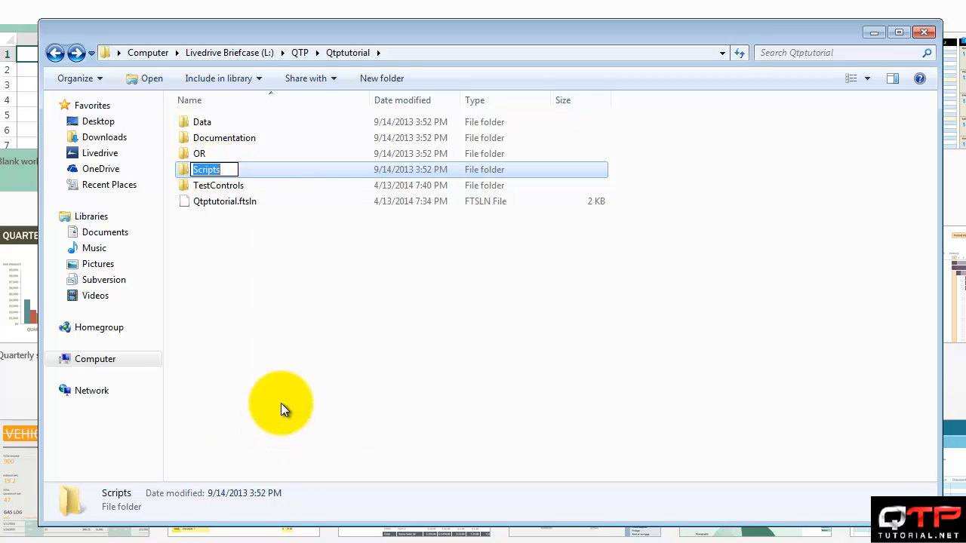
text(Tests)
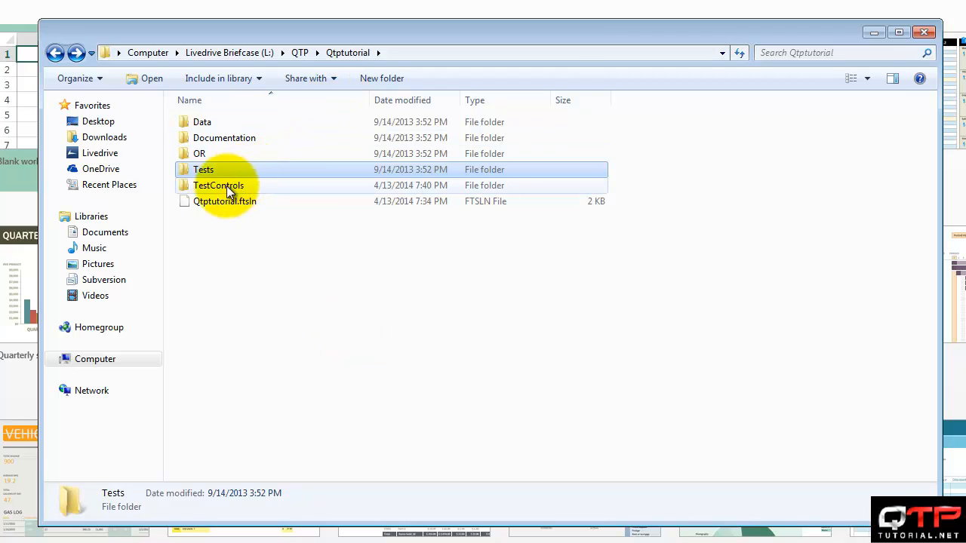
double_click(218, 185)
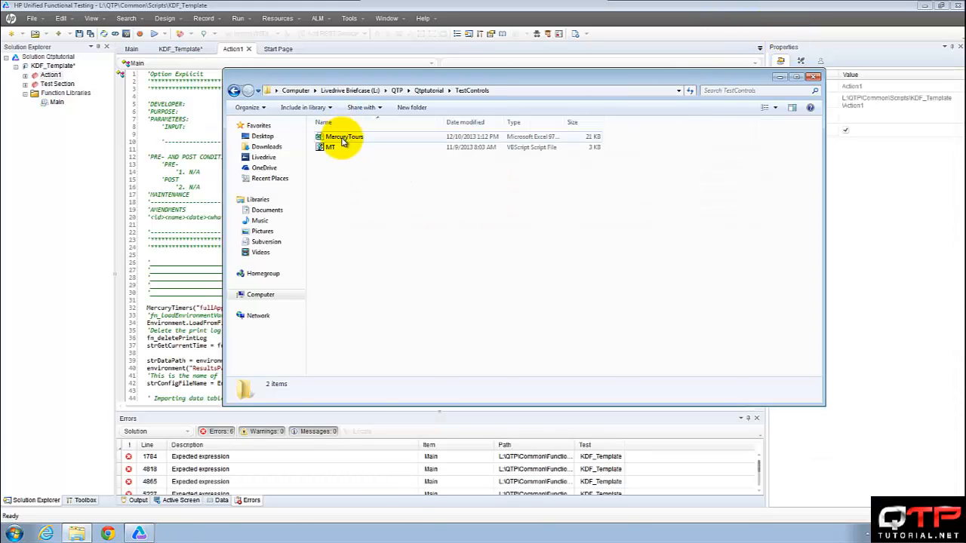
Open MercuryTours.xls, review the TestSteps and TestCases sheets, and start editing cell B2
double_click(344, 137)
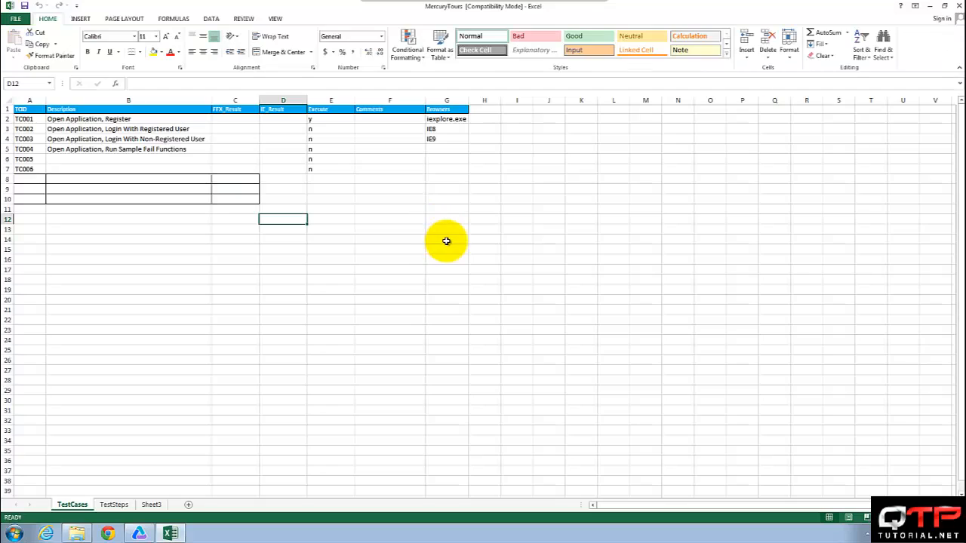
click(113, 504)
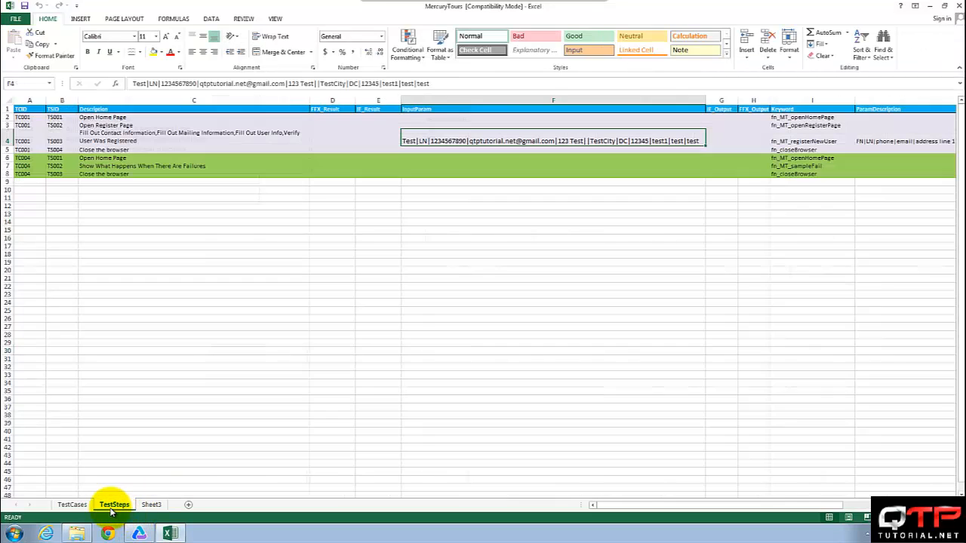
click(72, 505)
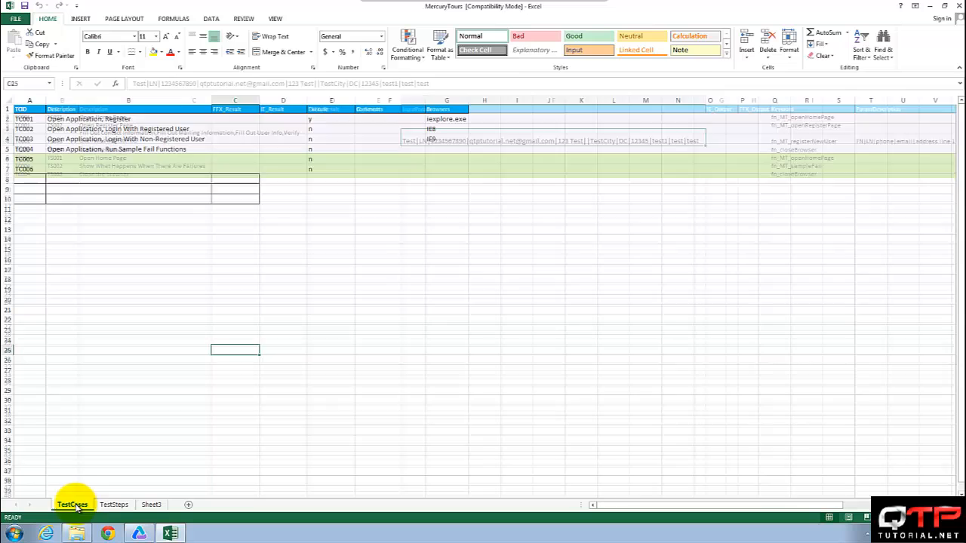
click(73, 505)
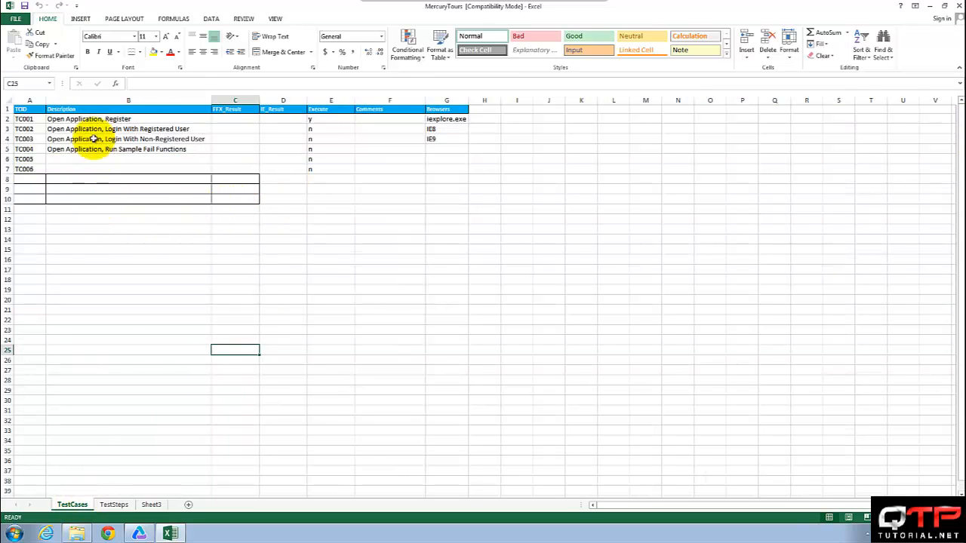
click(128, 119)
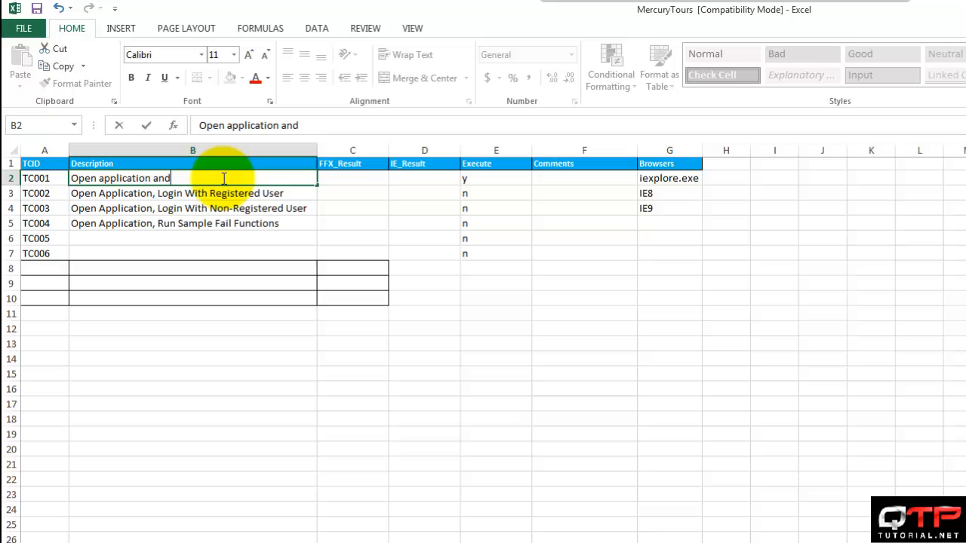
Complete TC001's description in B2 as 'Open application and login' and commit it
text(login)
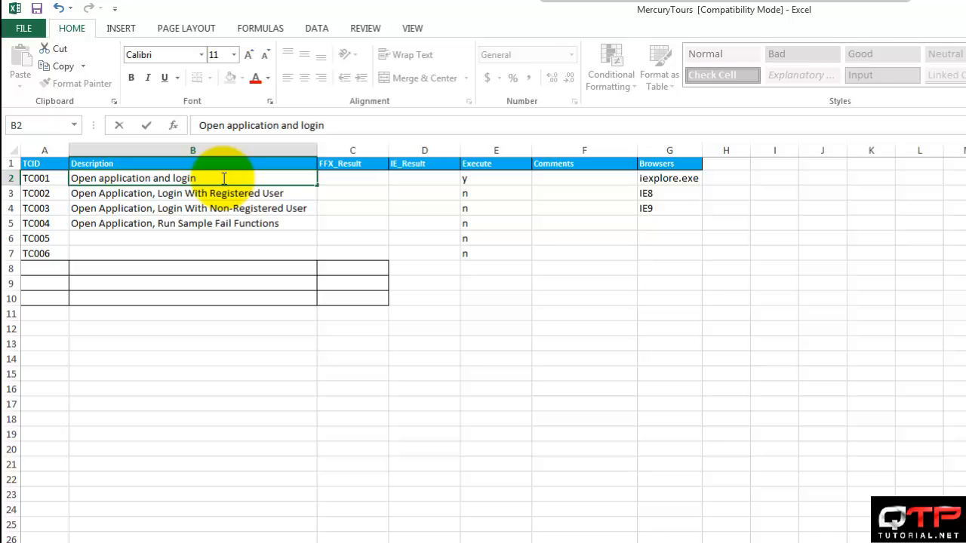
click(192, 192)
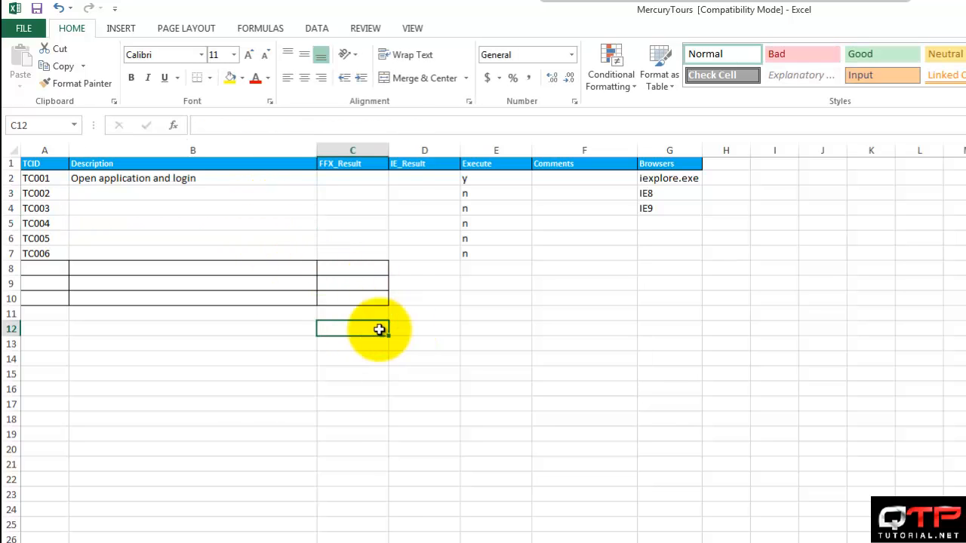
mouse_move(297, 307)
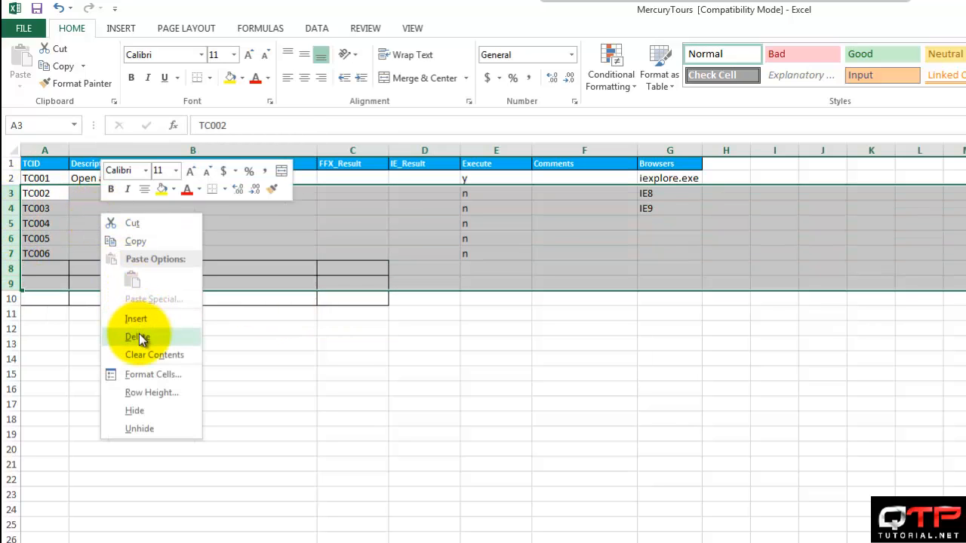
Delete the TC002–TC006 rows and leftover empty rows, leaving only TC001, then view TestSteps
click(138, 337)
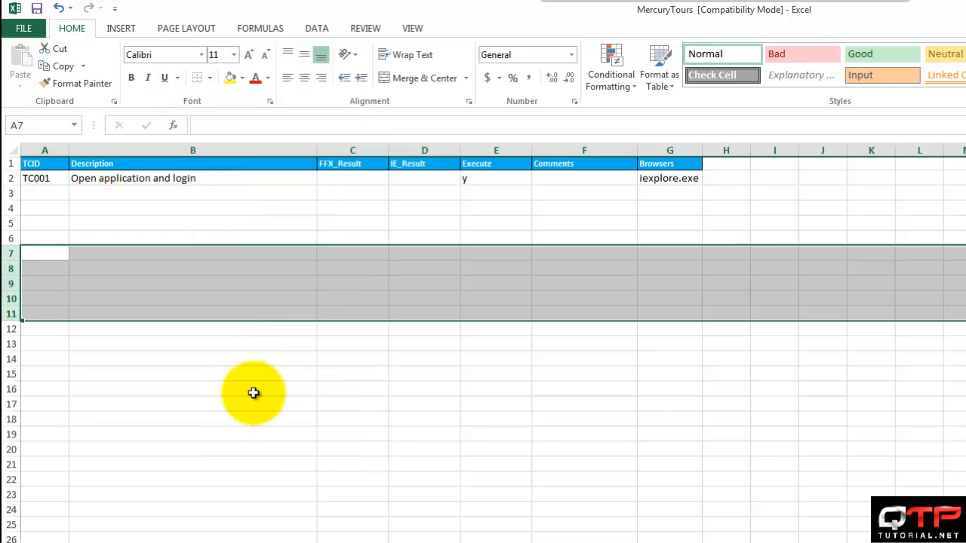
click(192, 374)
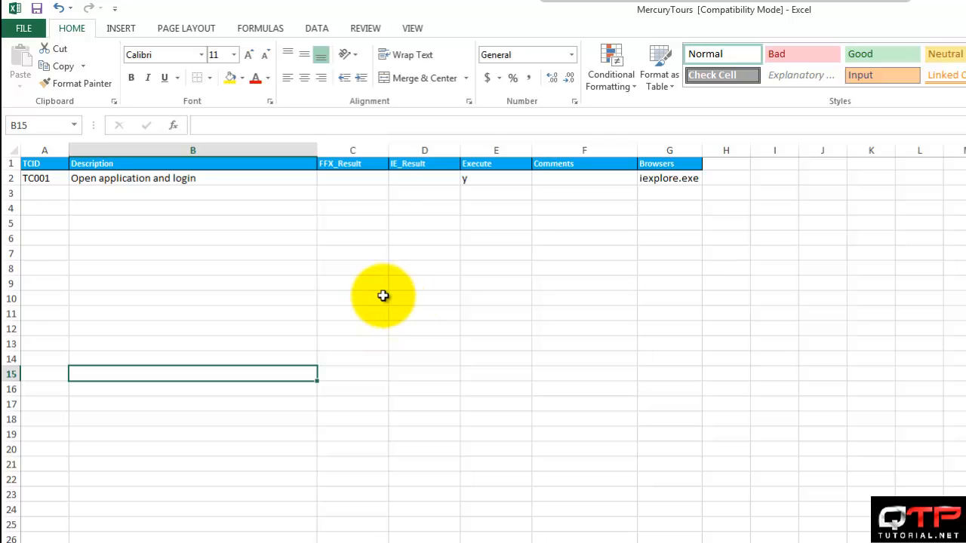
mouse_move(407, 286)
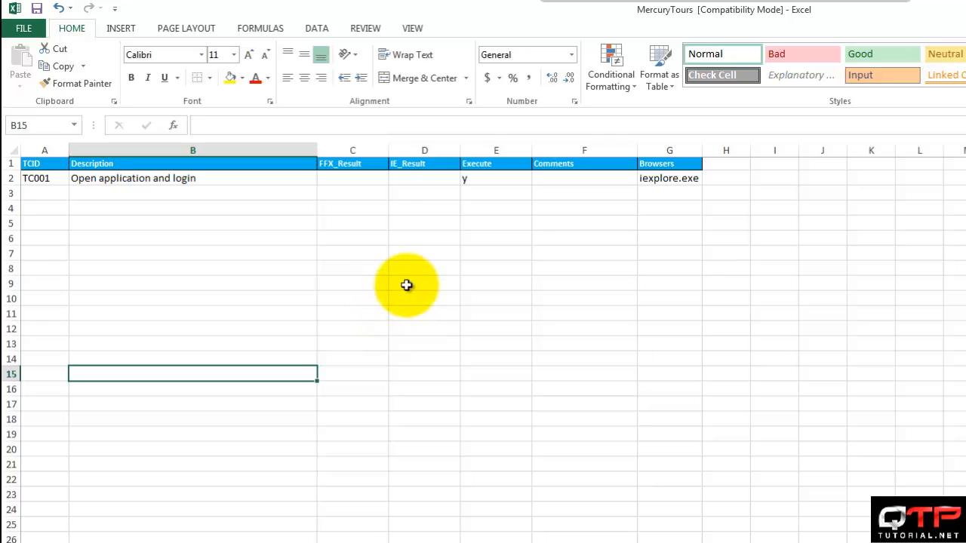
mouse_move(582, 234)
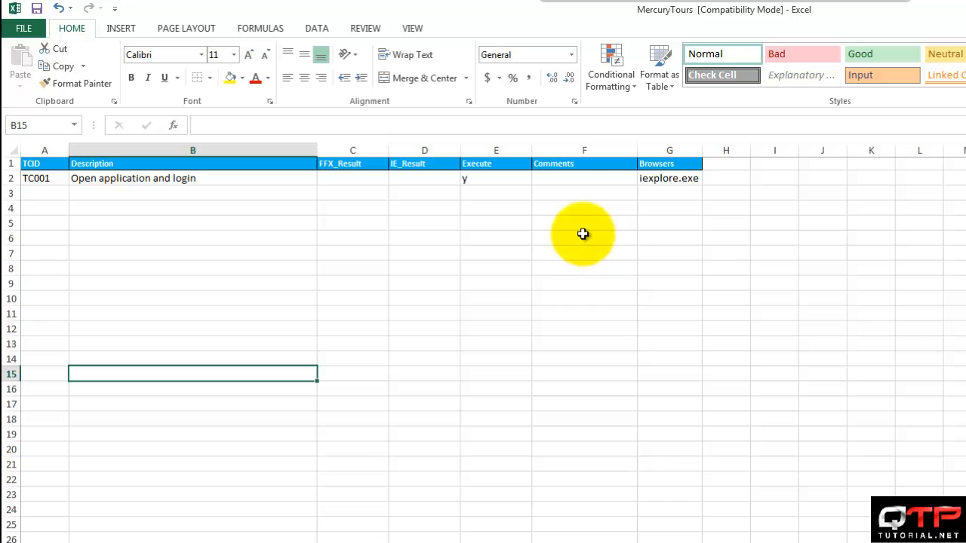
mouse_move(546, 224)
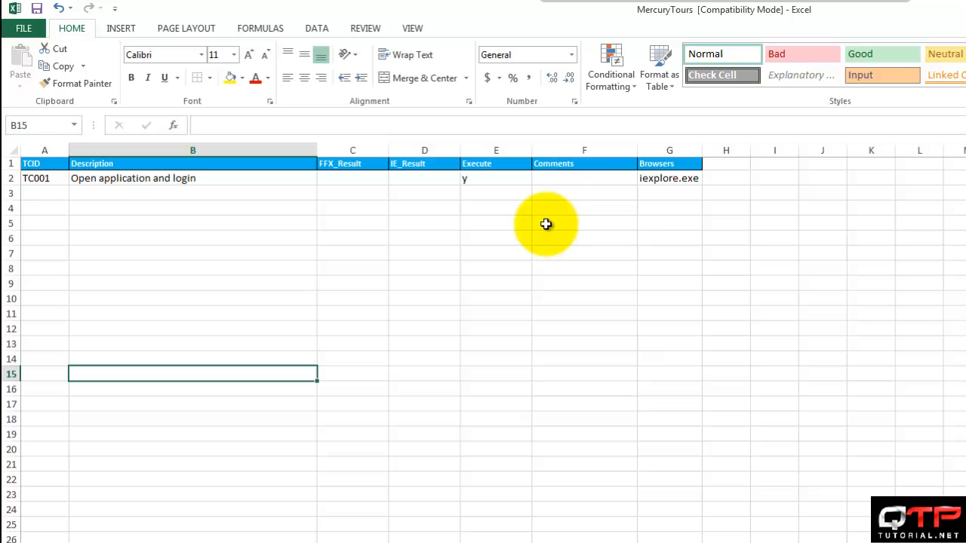
mouse_move(579, 222)
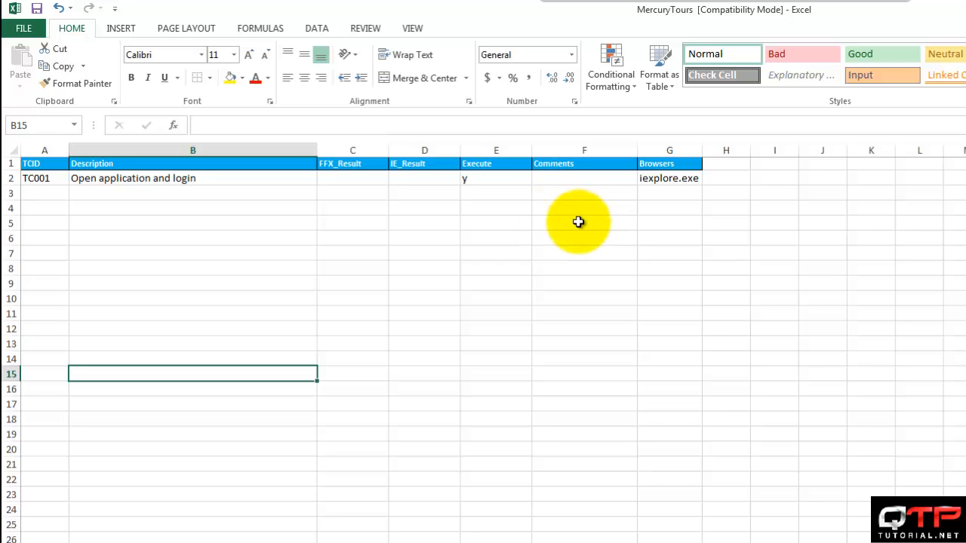
mouse_move(581, 222)
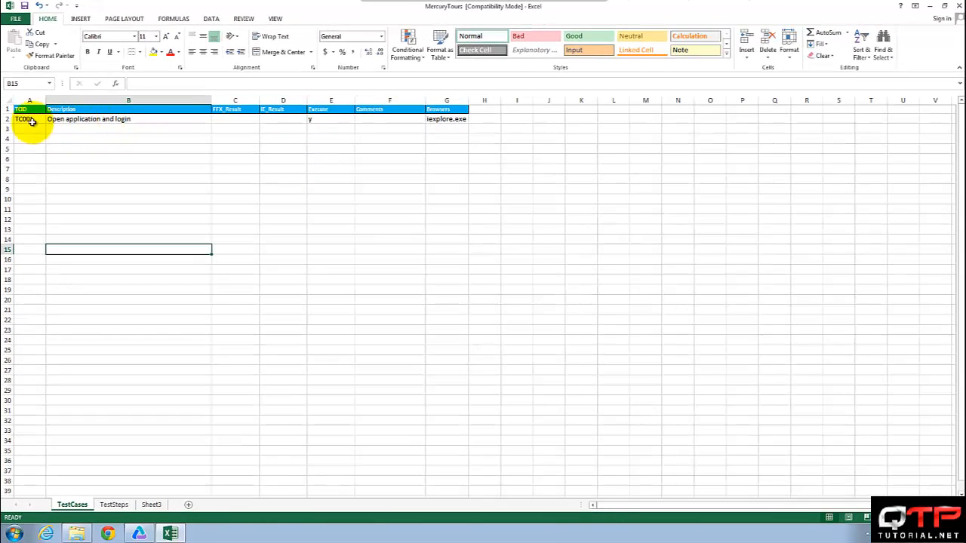
click(114, 504)
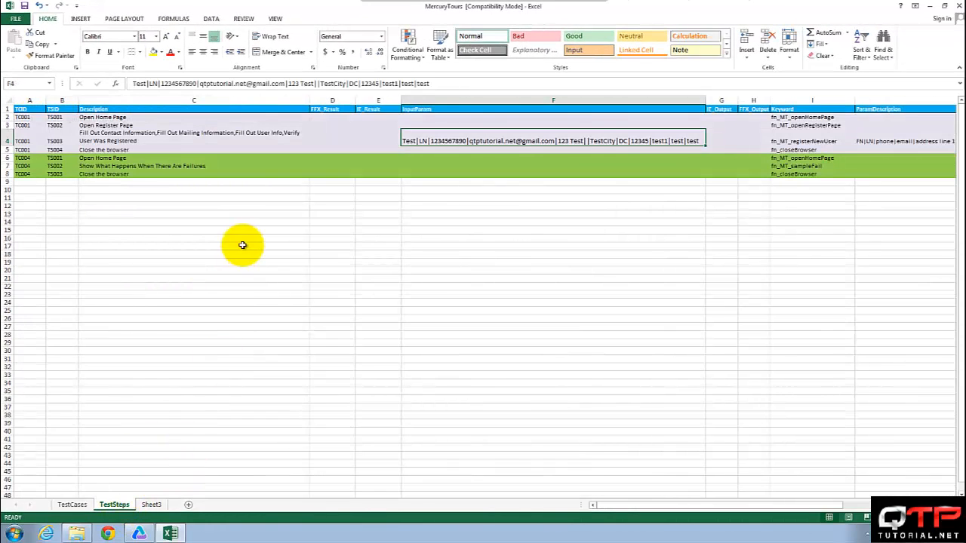